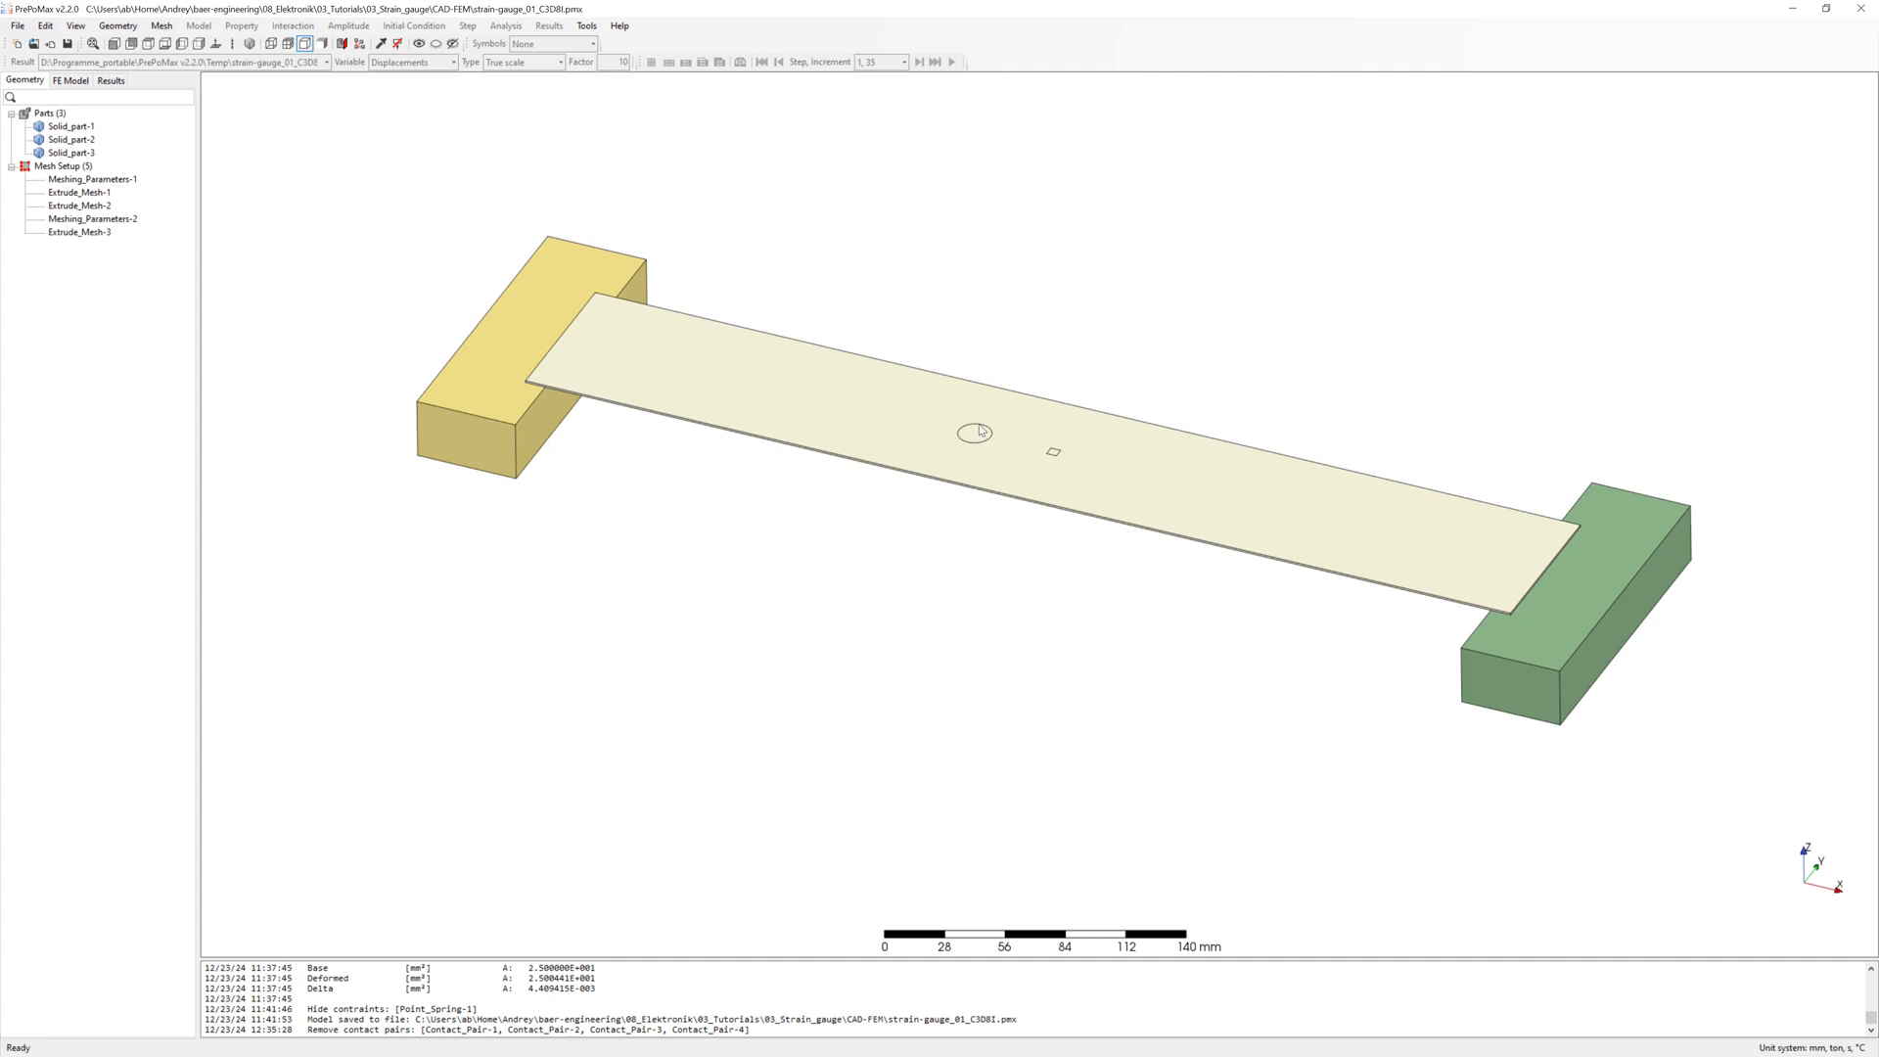
mouse_move(1058, 453)
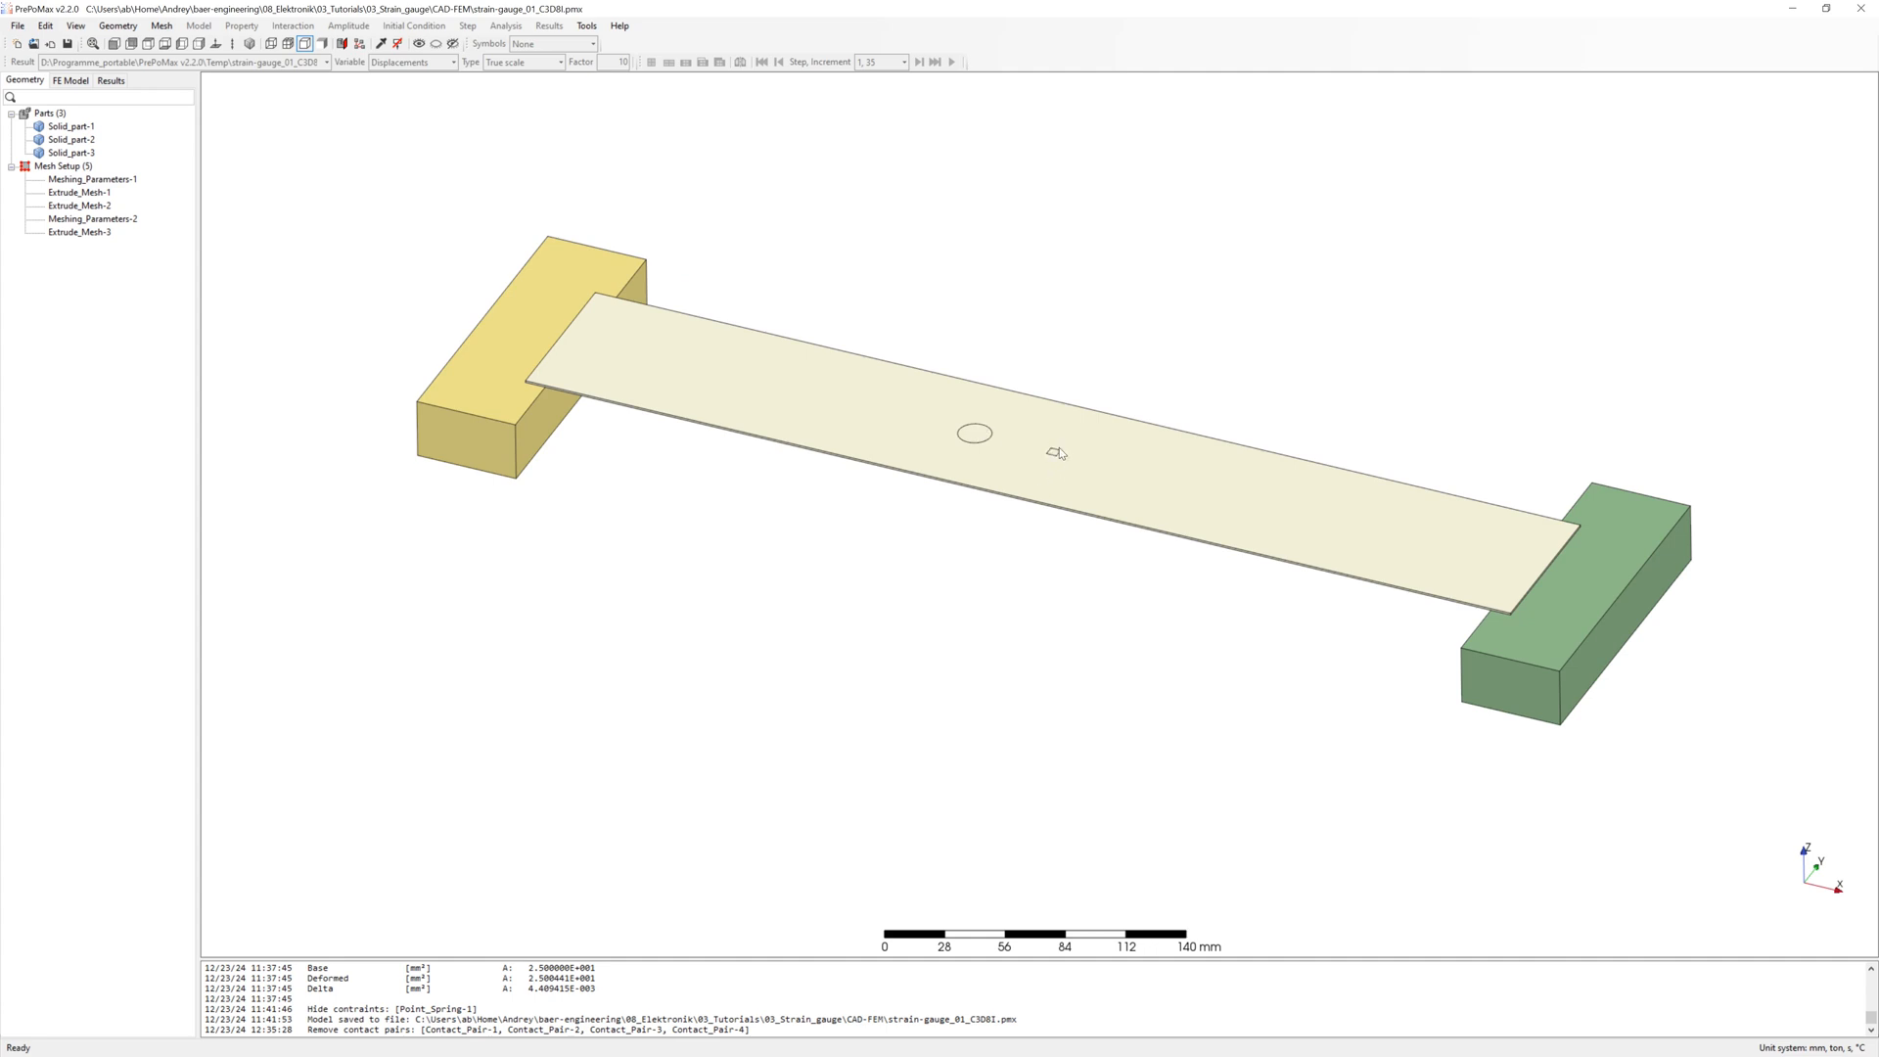
mouse_move(1048, 459)
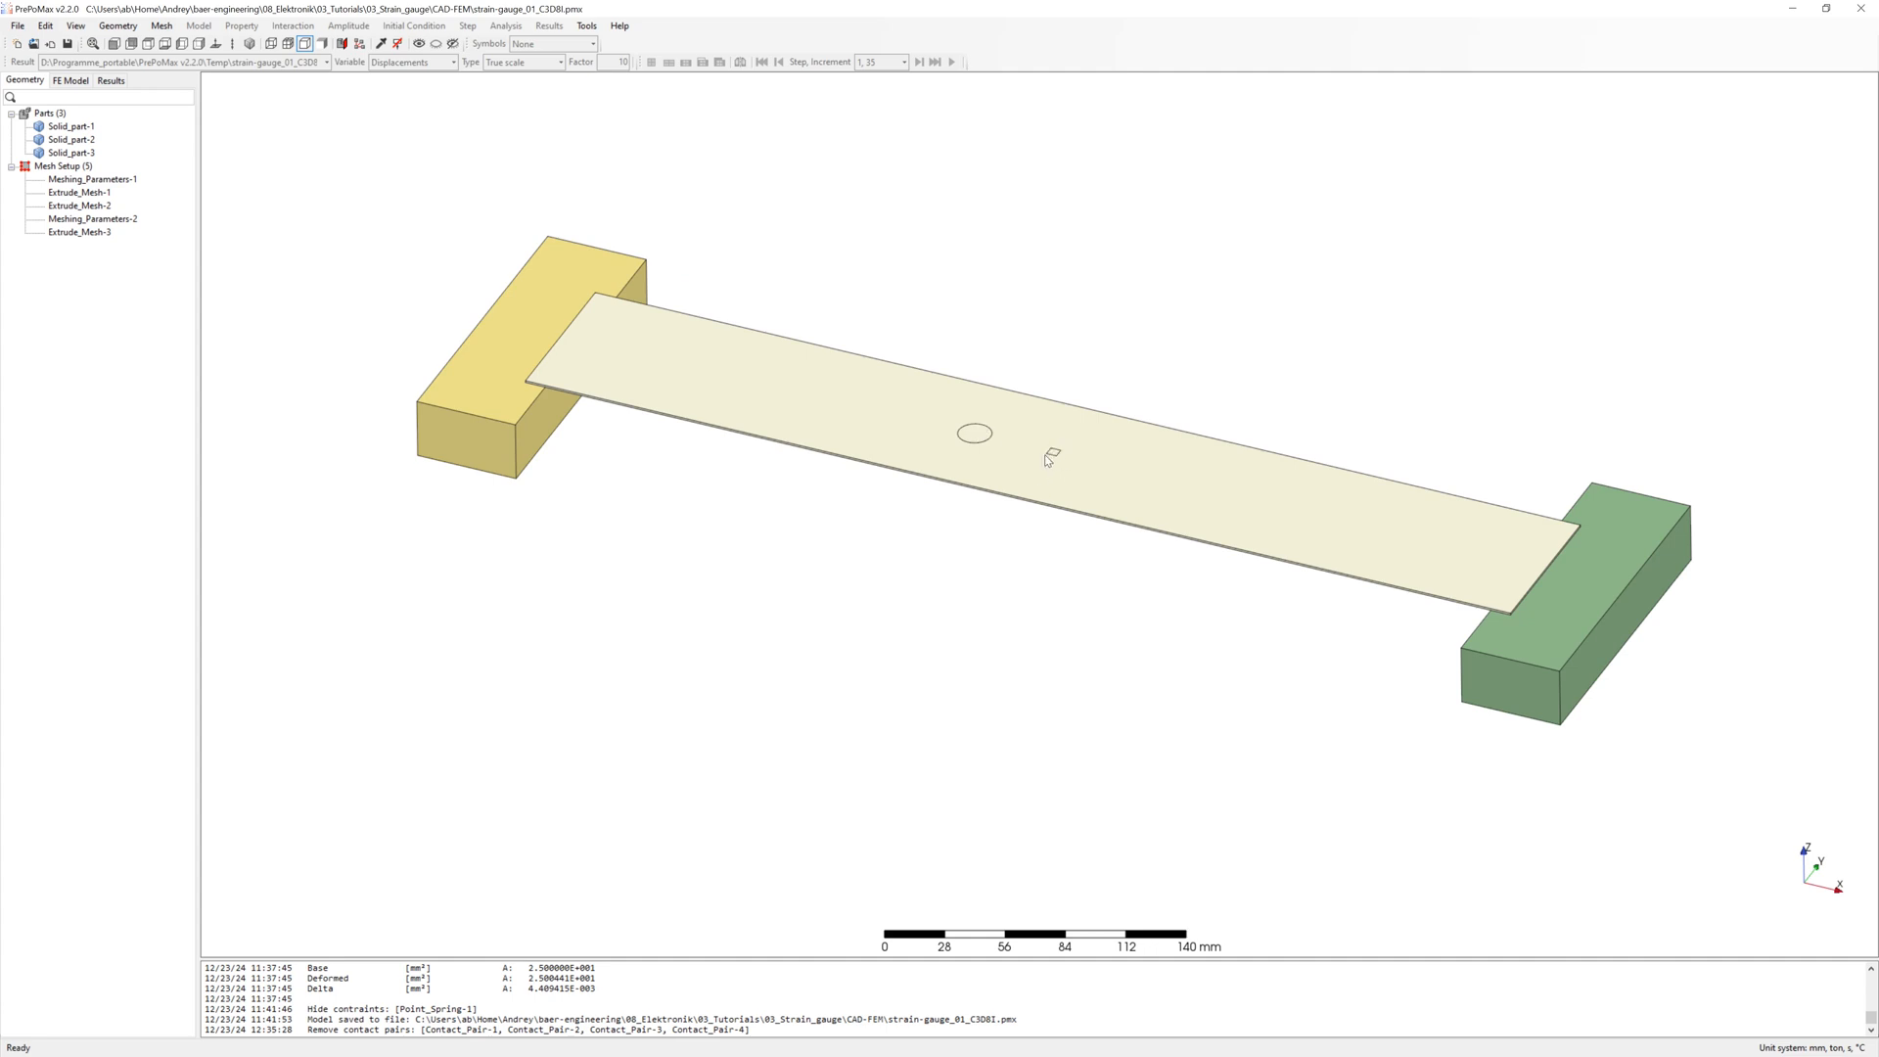
mouse_move(1425, 582)
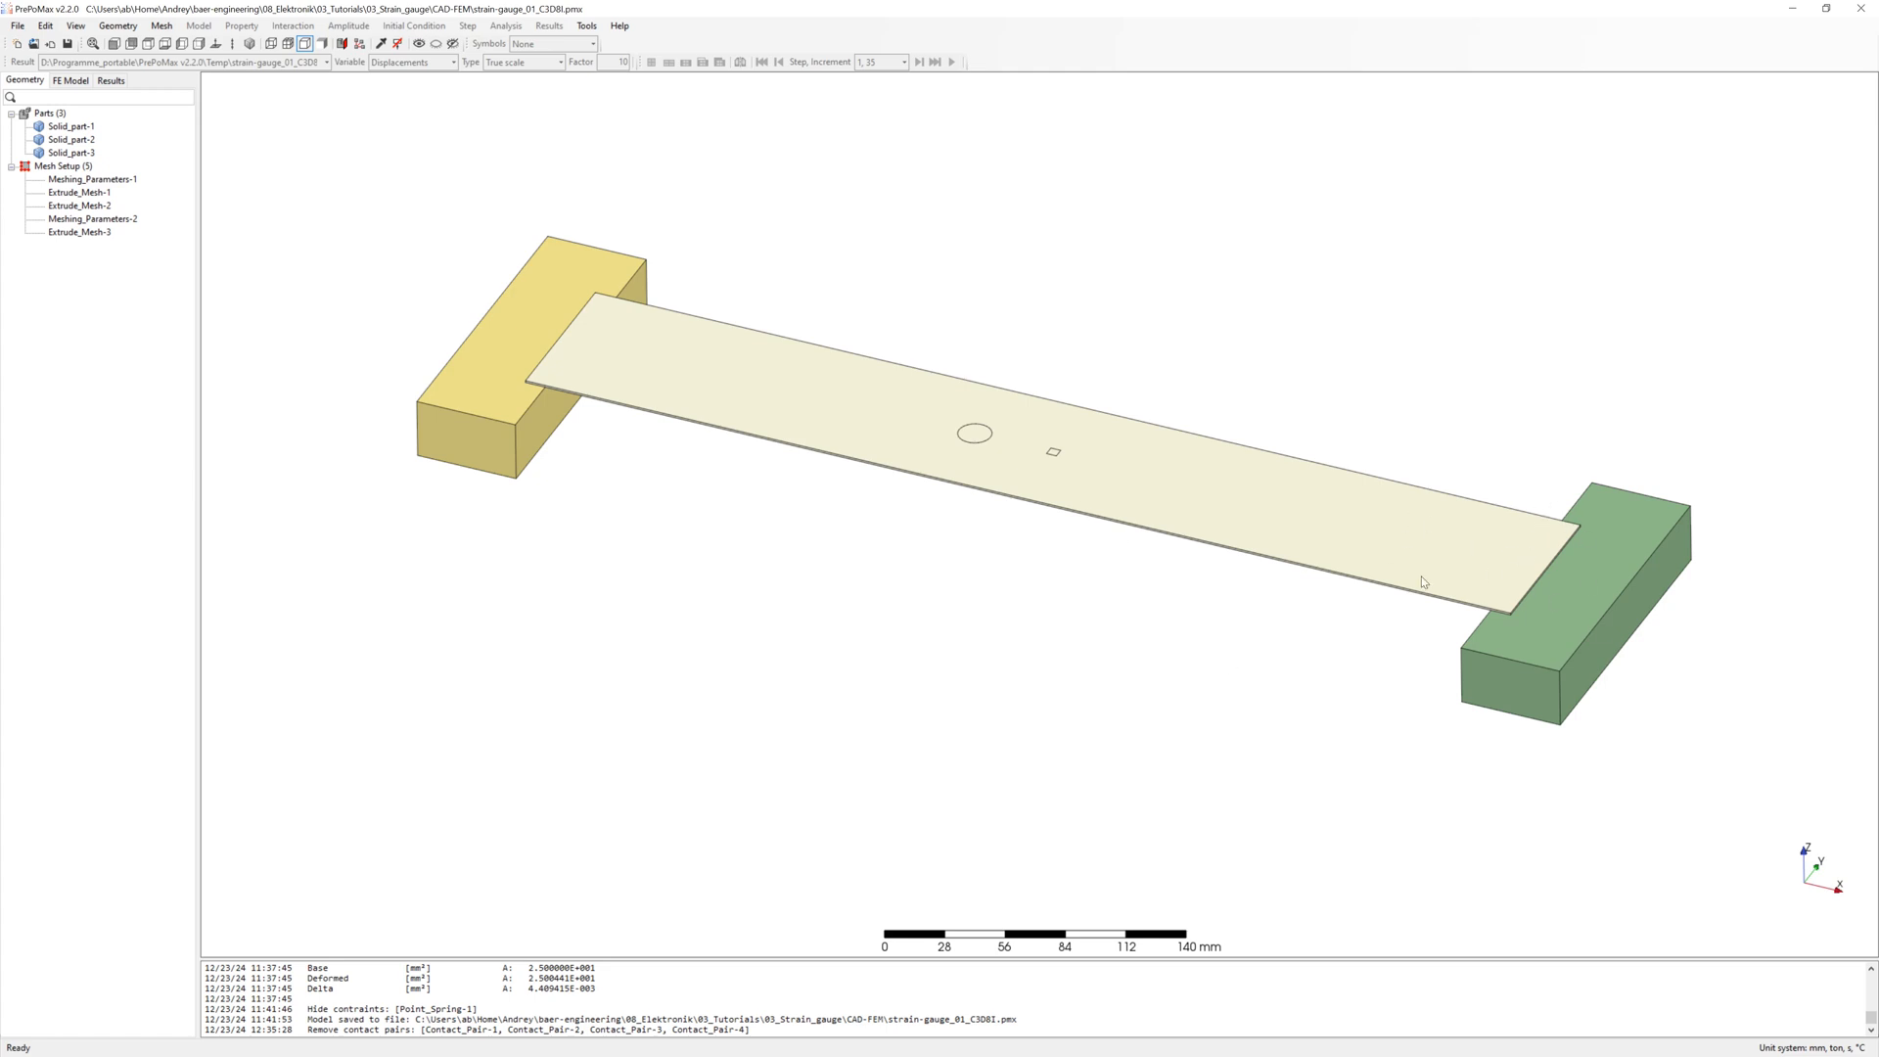
mouse_move(701, 560)
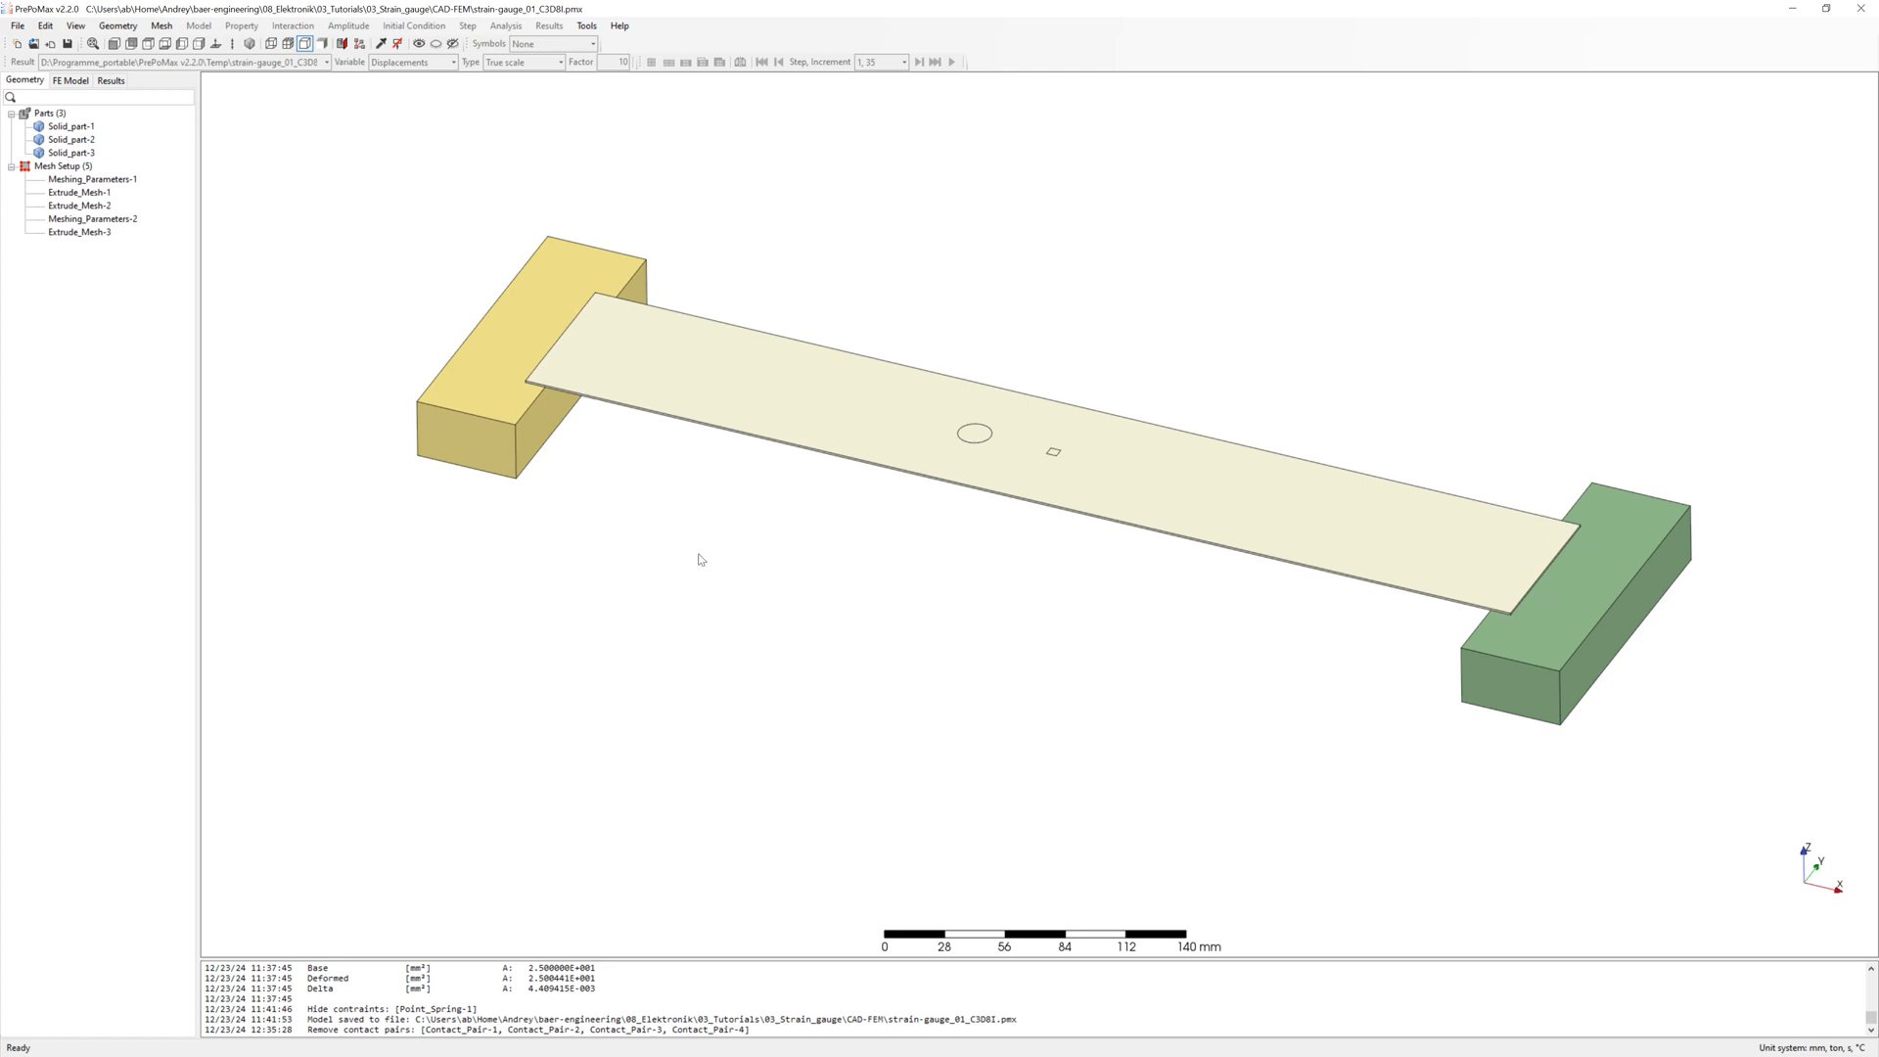
Show the meshed beam model tree with its fixed-end supports and 1 kg centre force.
click(70, 80)
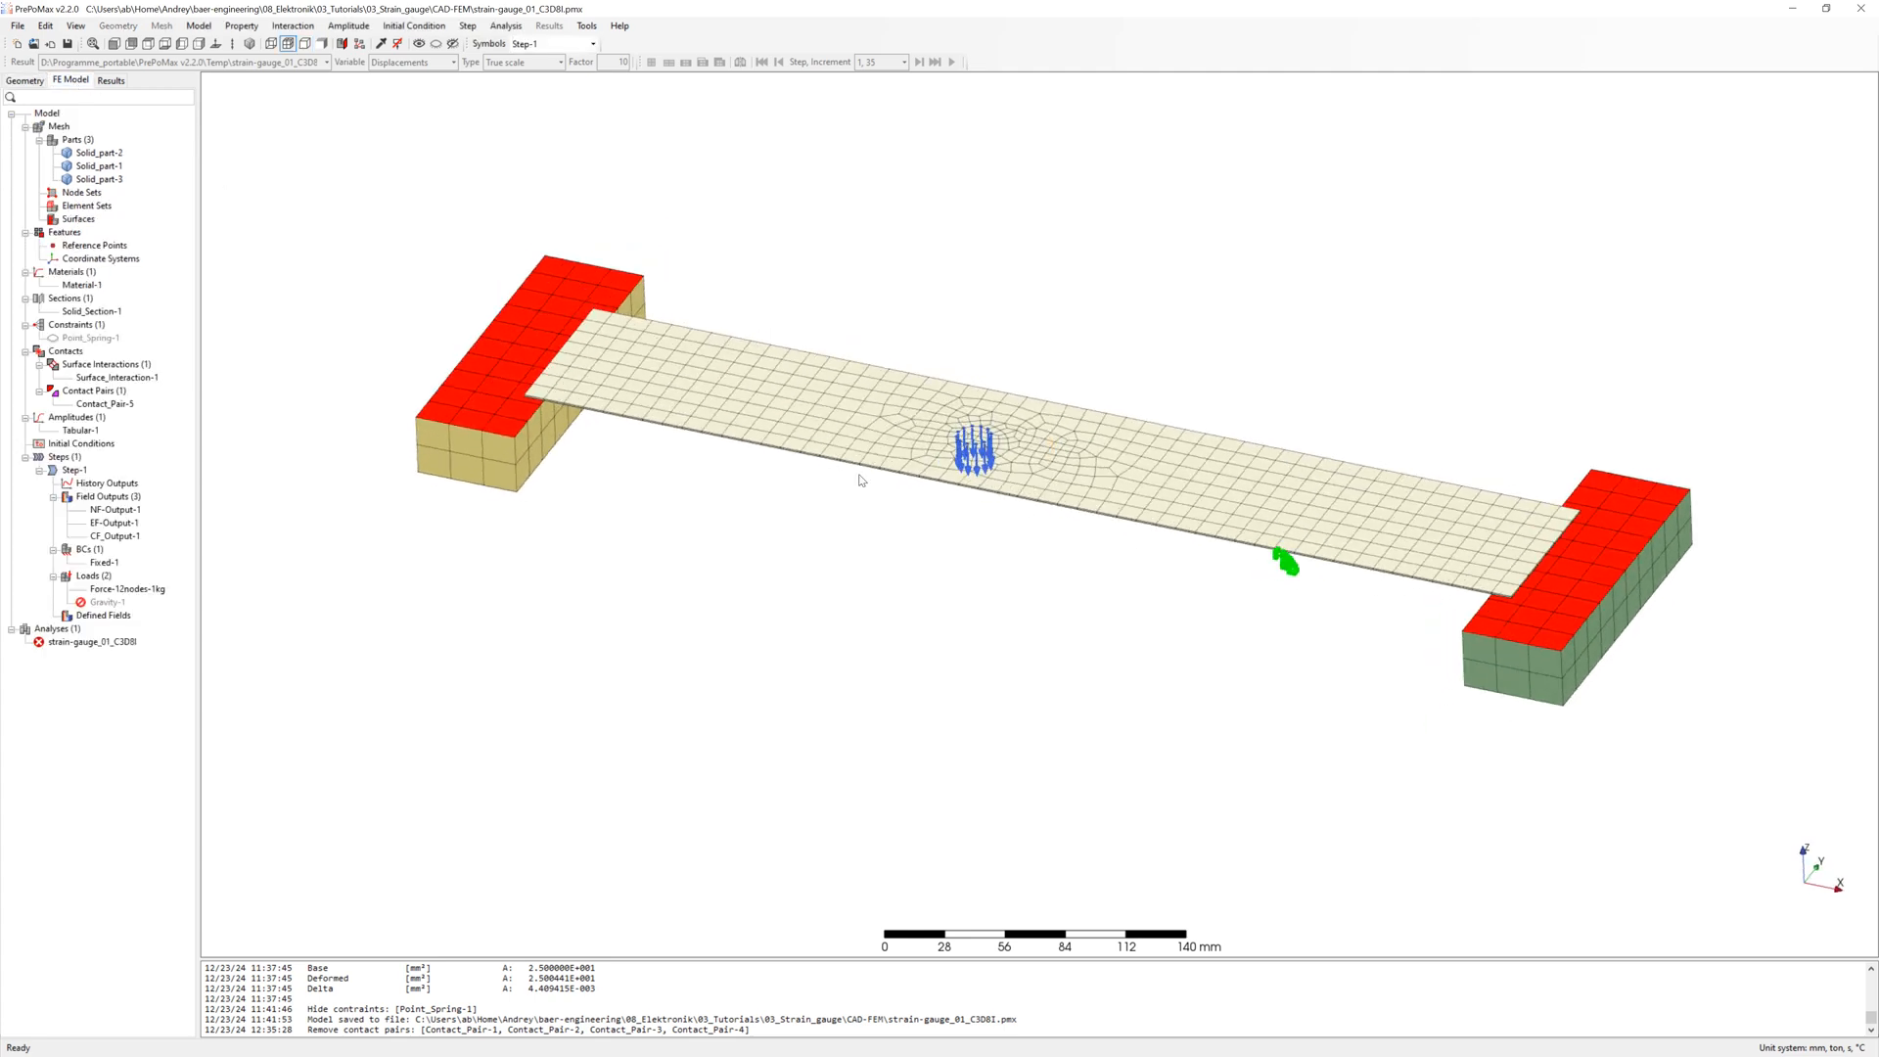
mouse_move(118, 409)
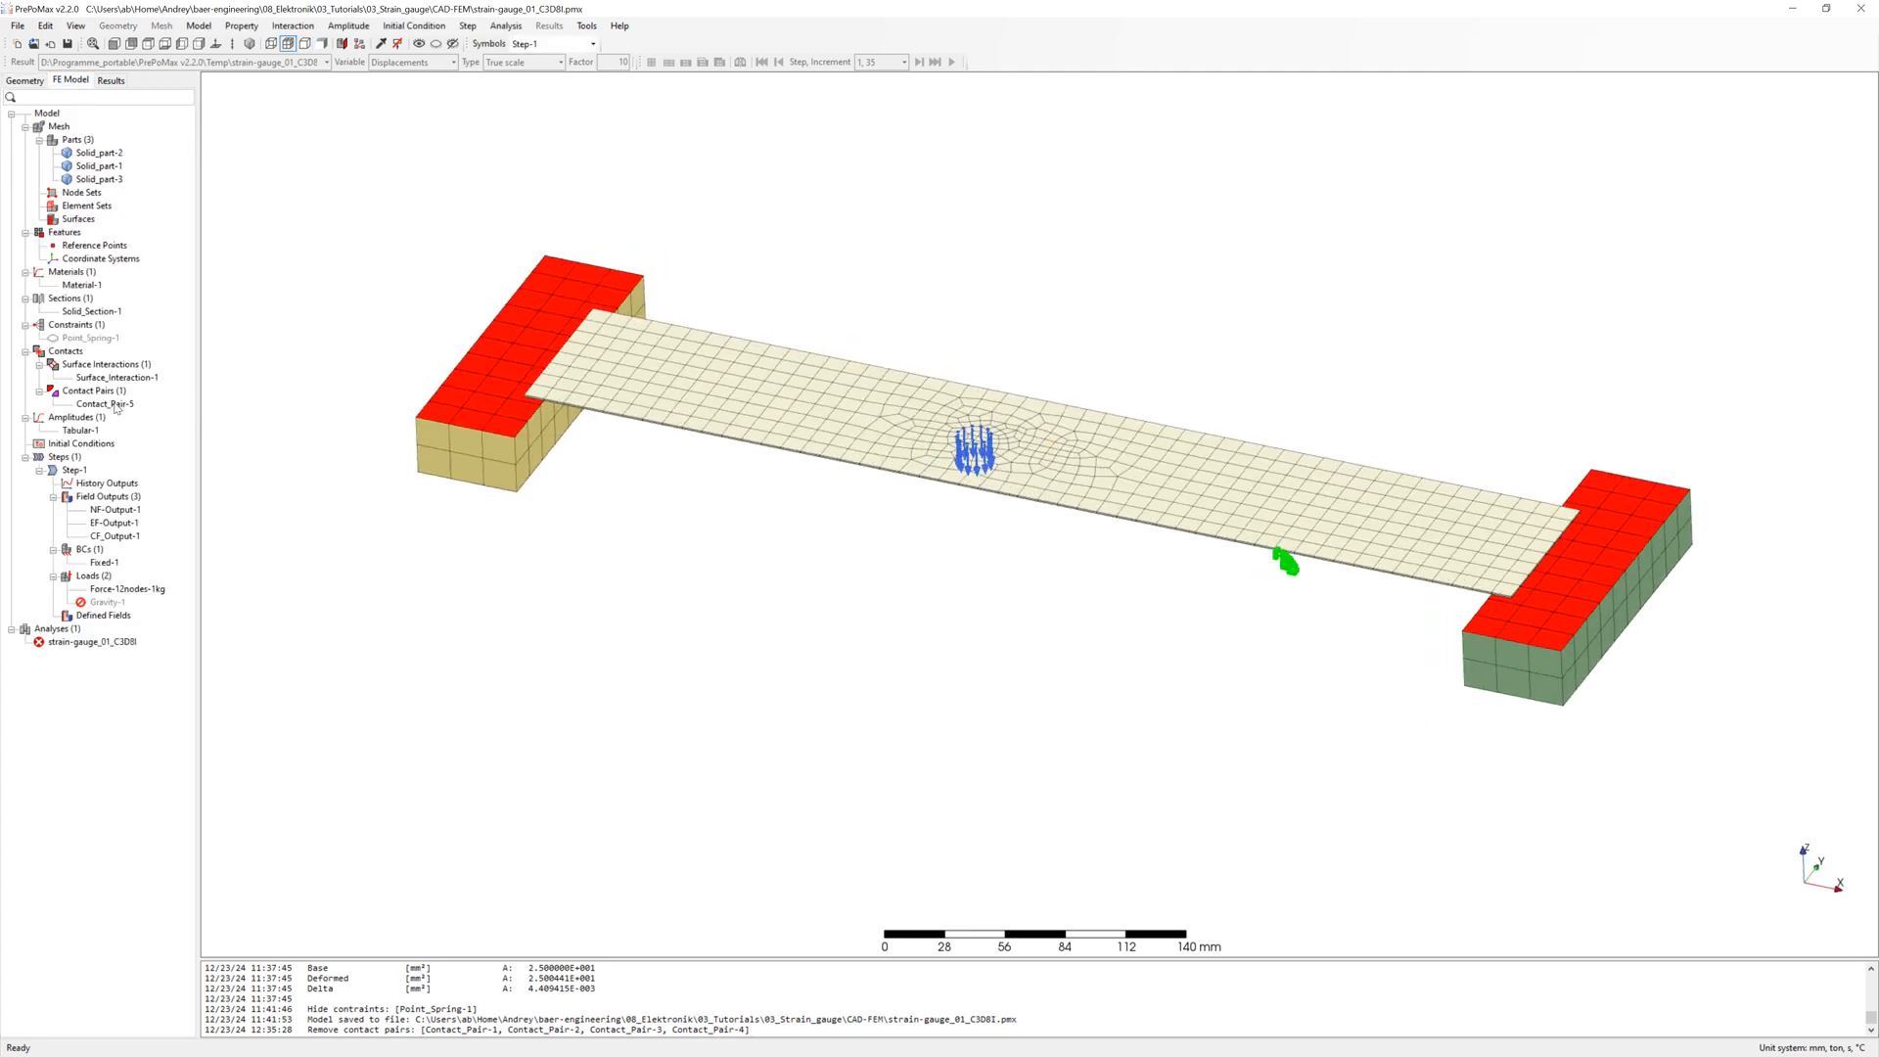
click(103, 404)
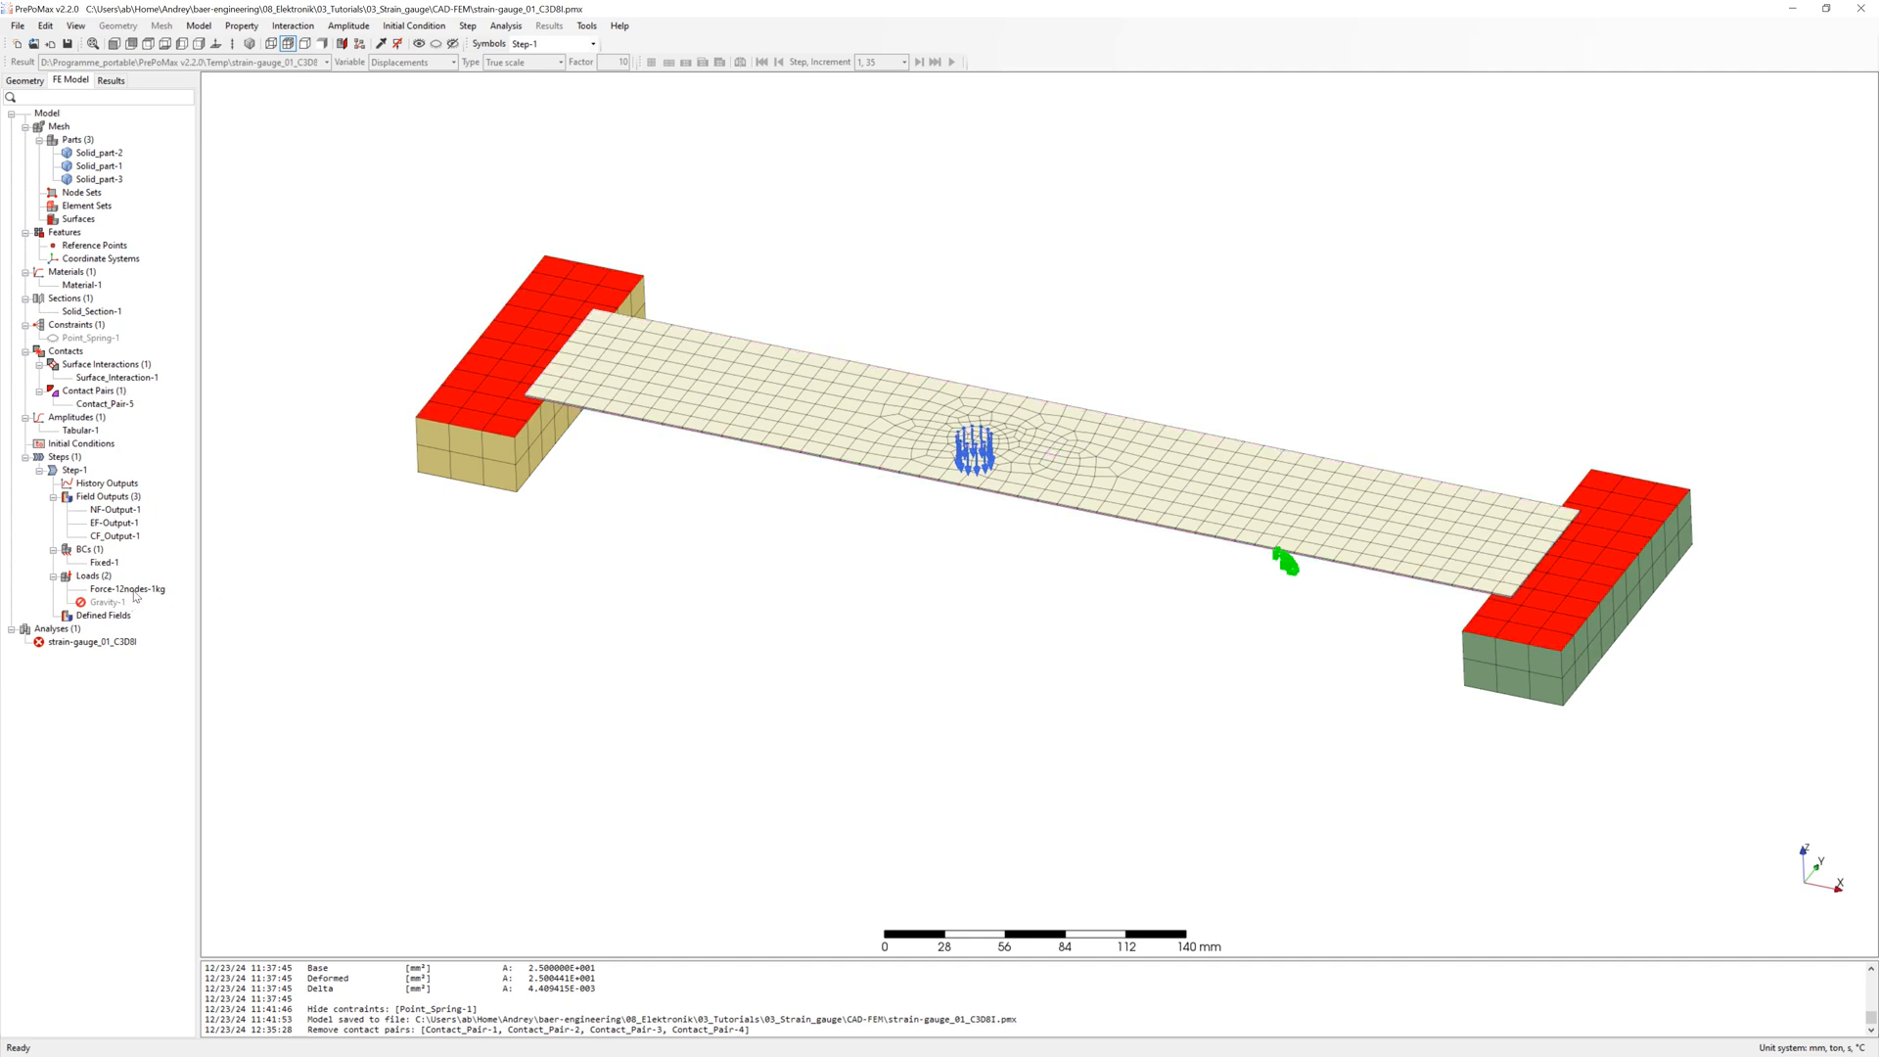
click(121, 589)
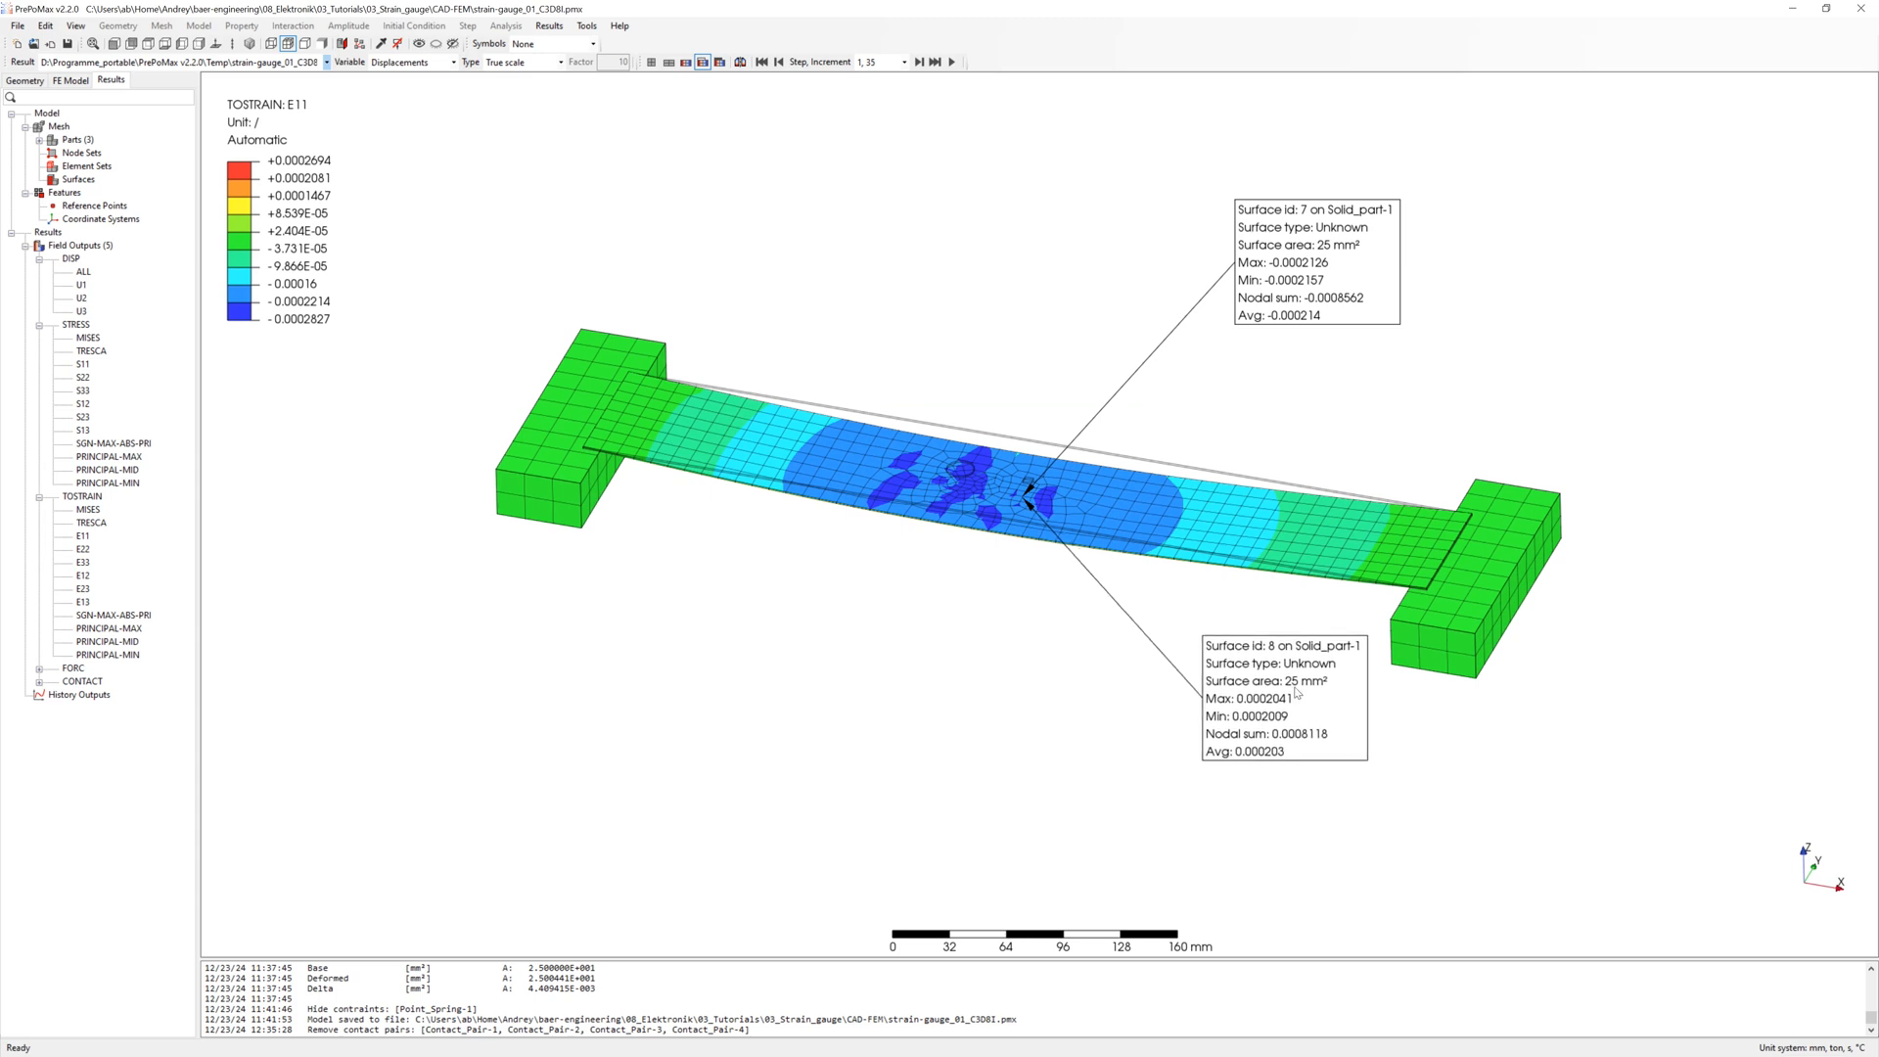
mouse_move(1324, 321)
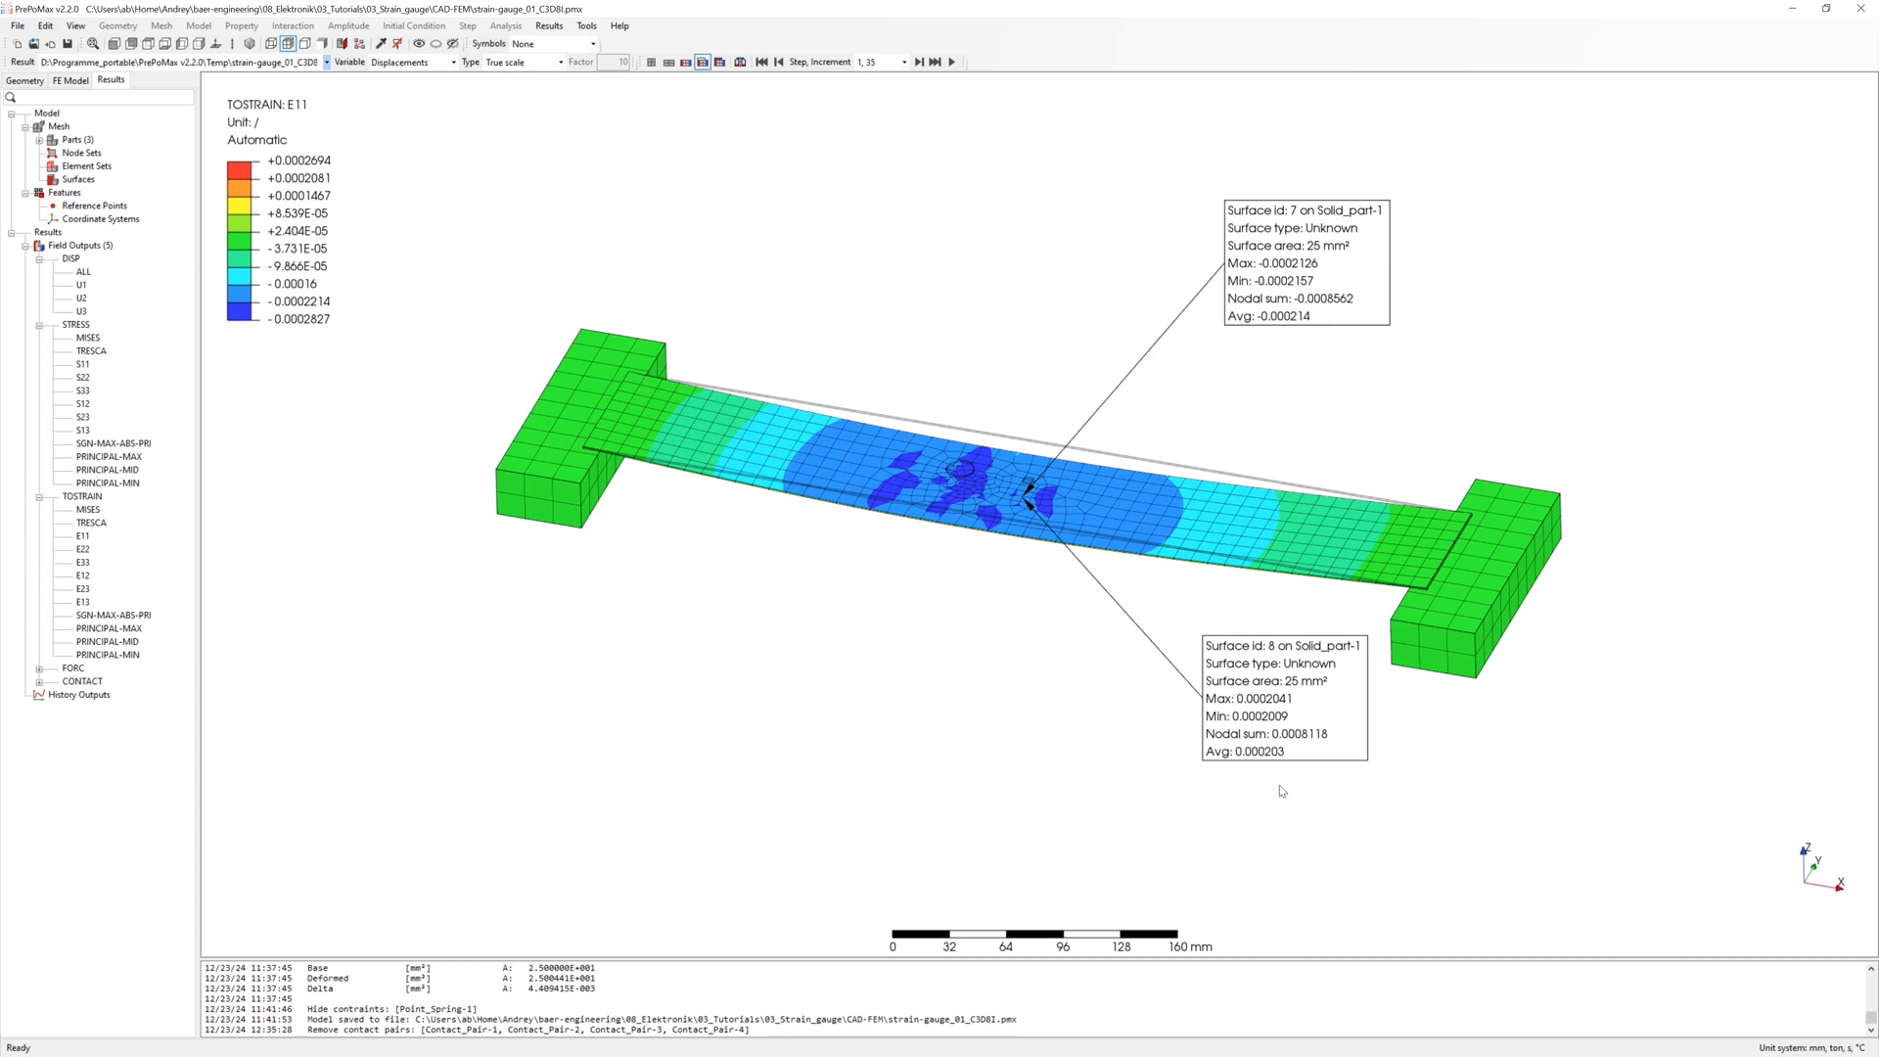
mouse_move(1277, 765)
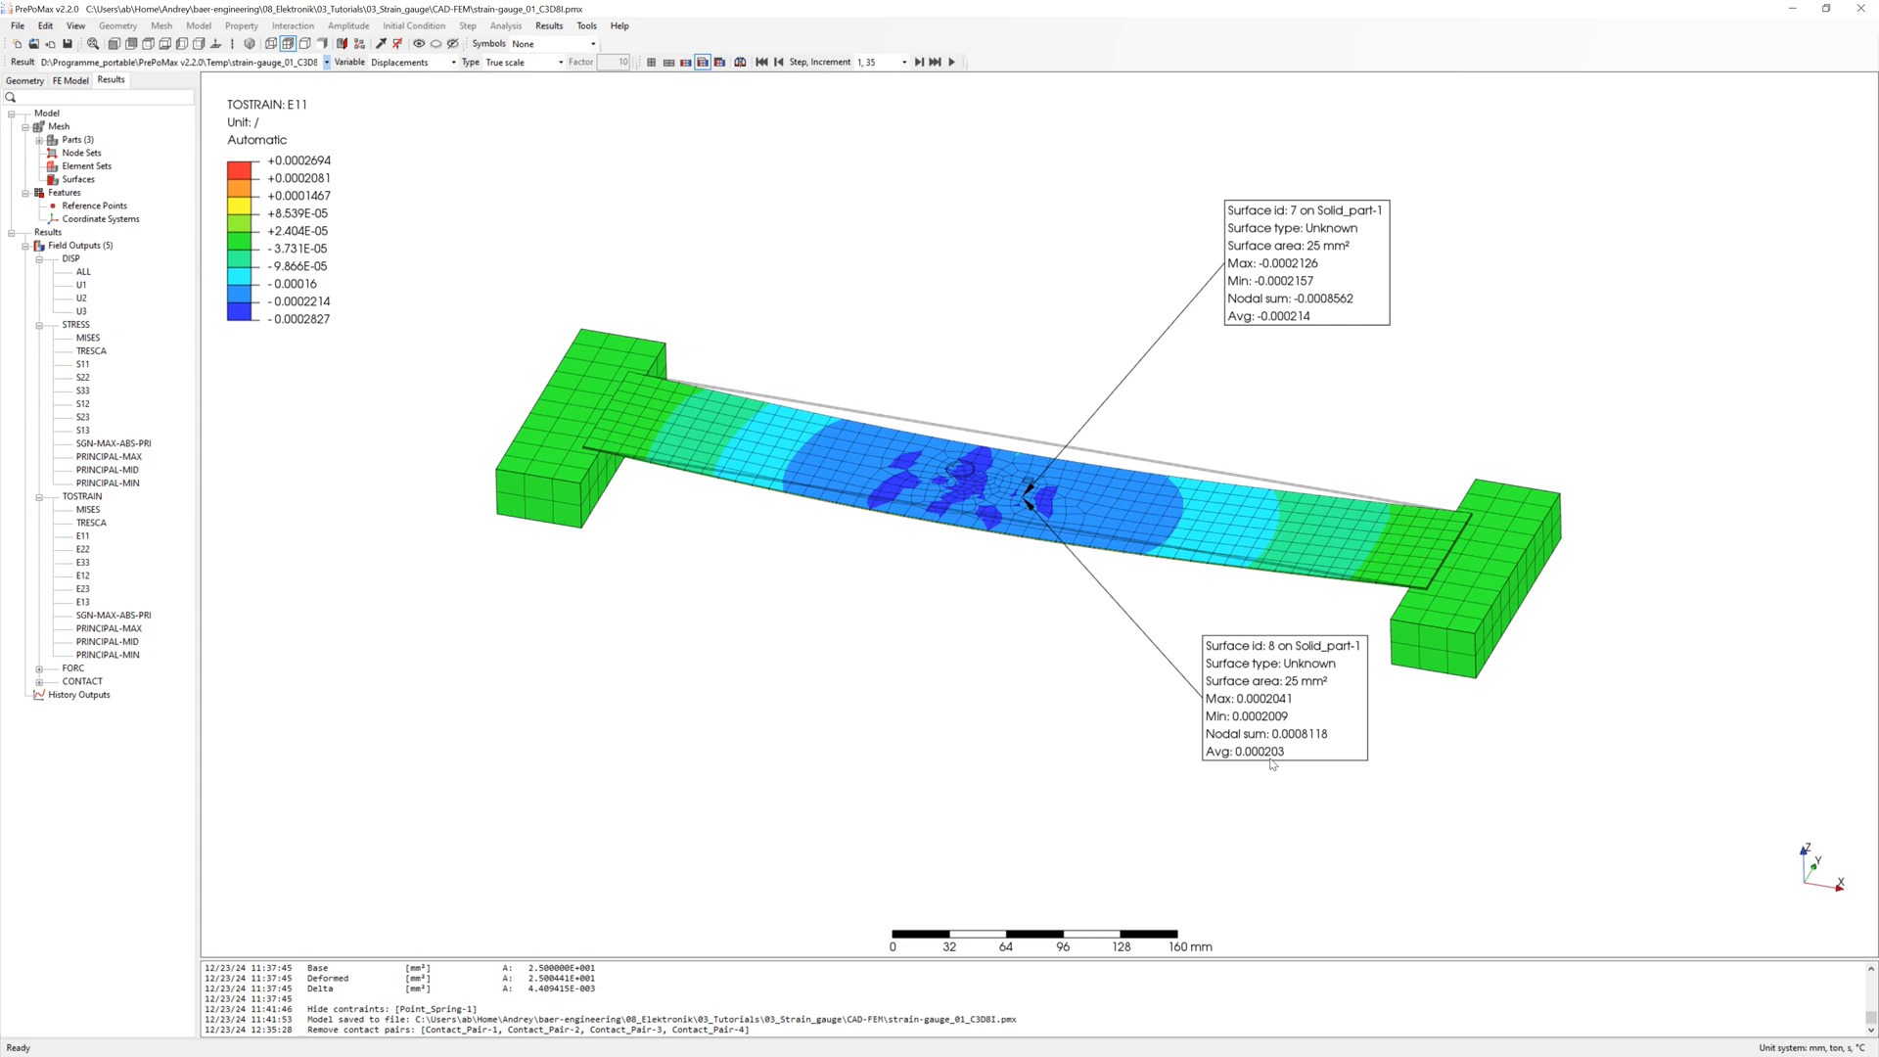
mouse_move(1121, 663)
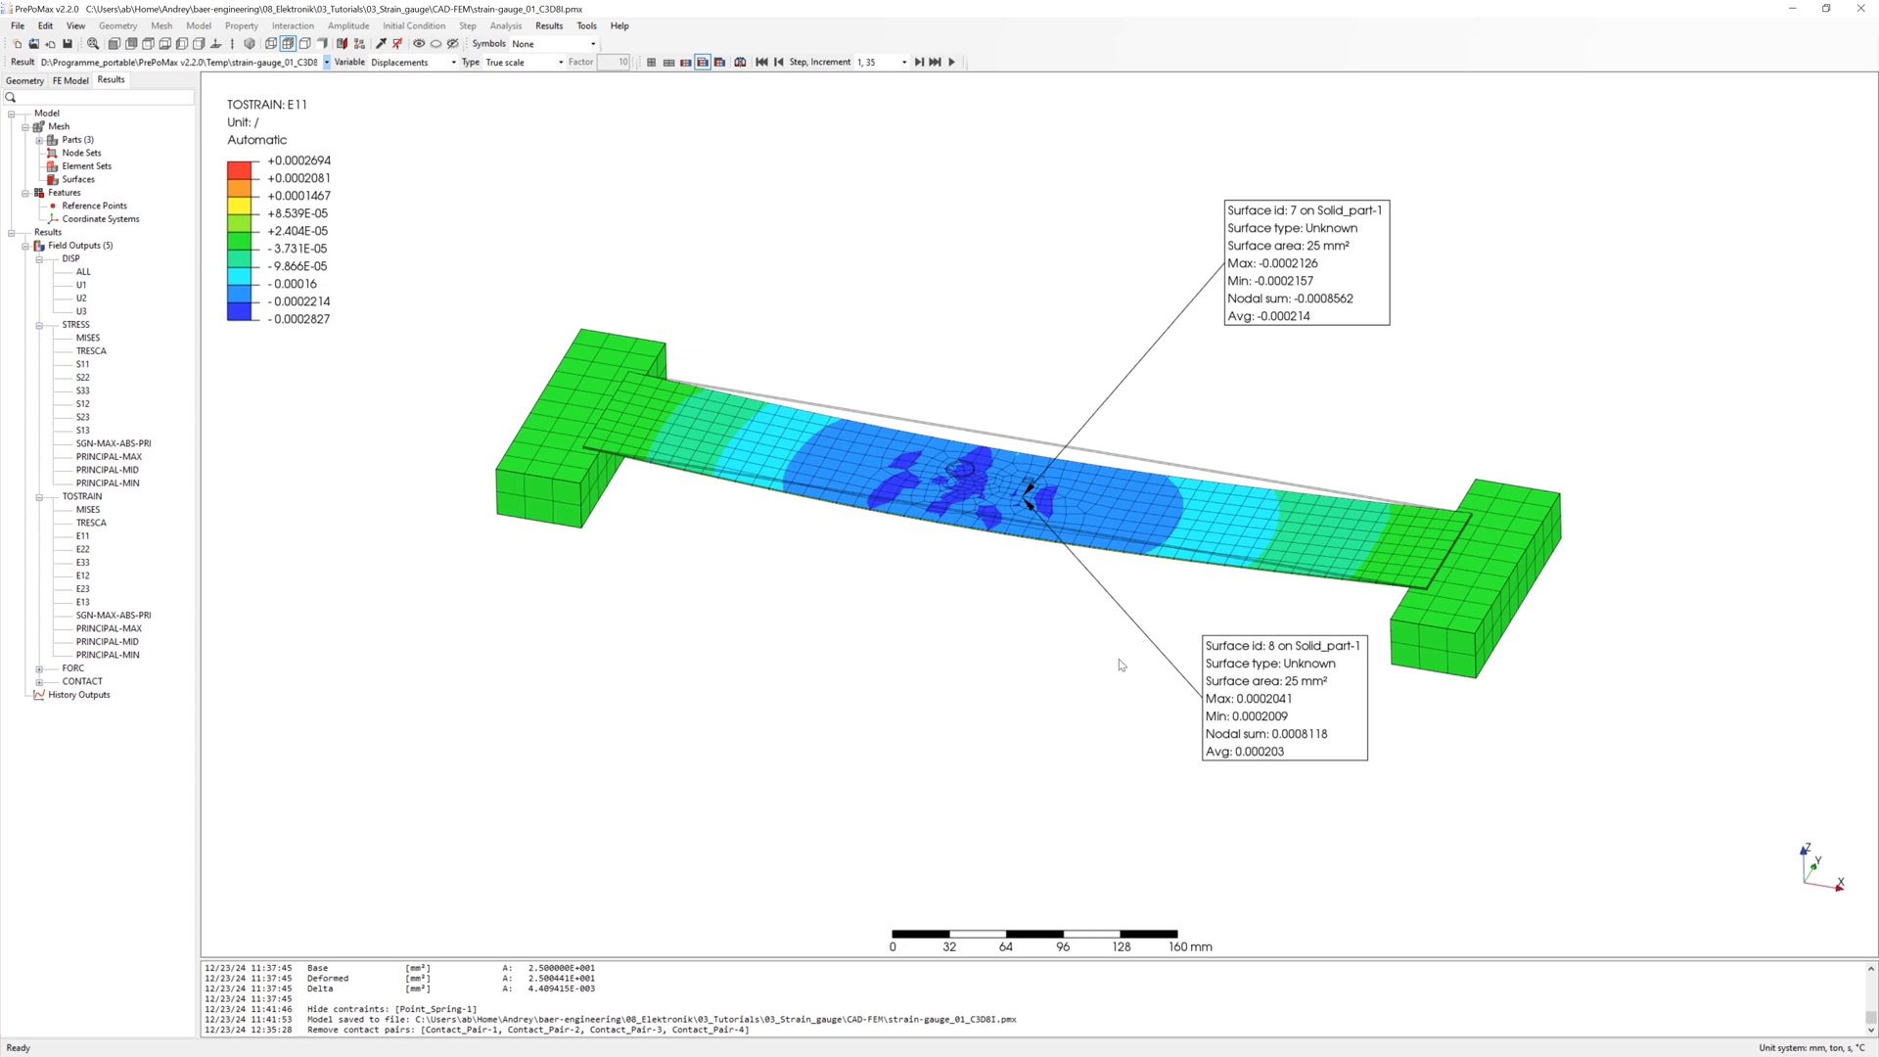